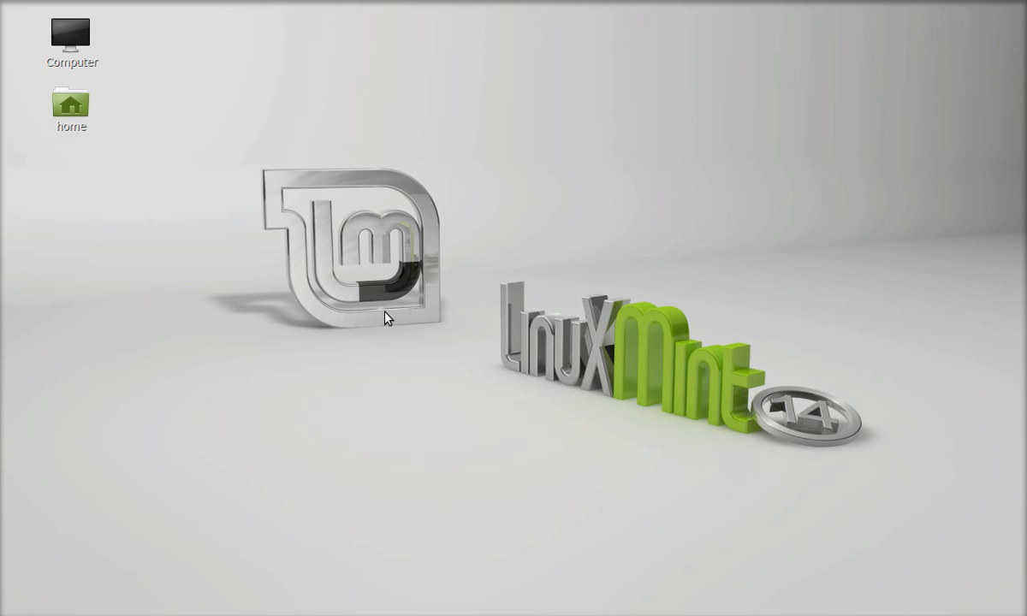
mouse_move(346, 346)
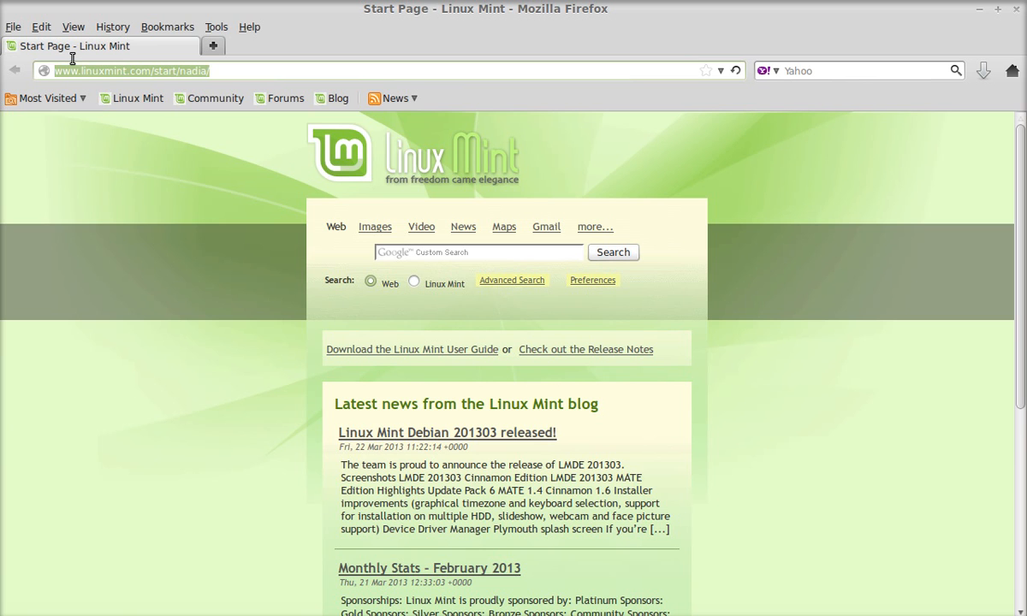
Load the virtualbox.org home page in Firefox.
type("virtualbox.org")
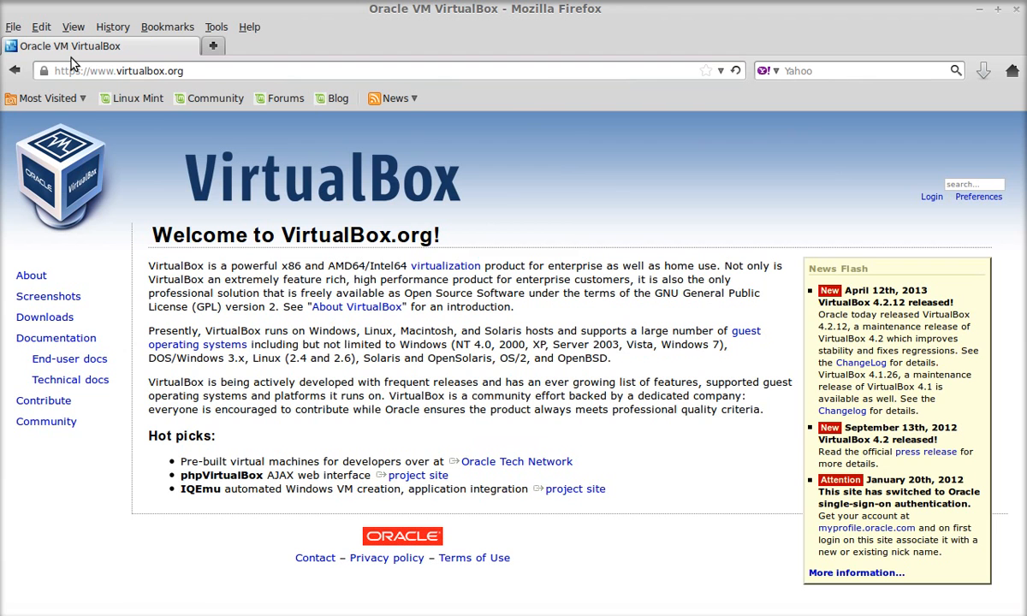
mouse_move(38, 329)
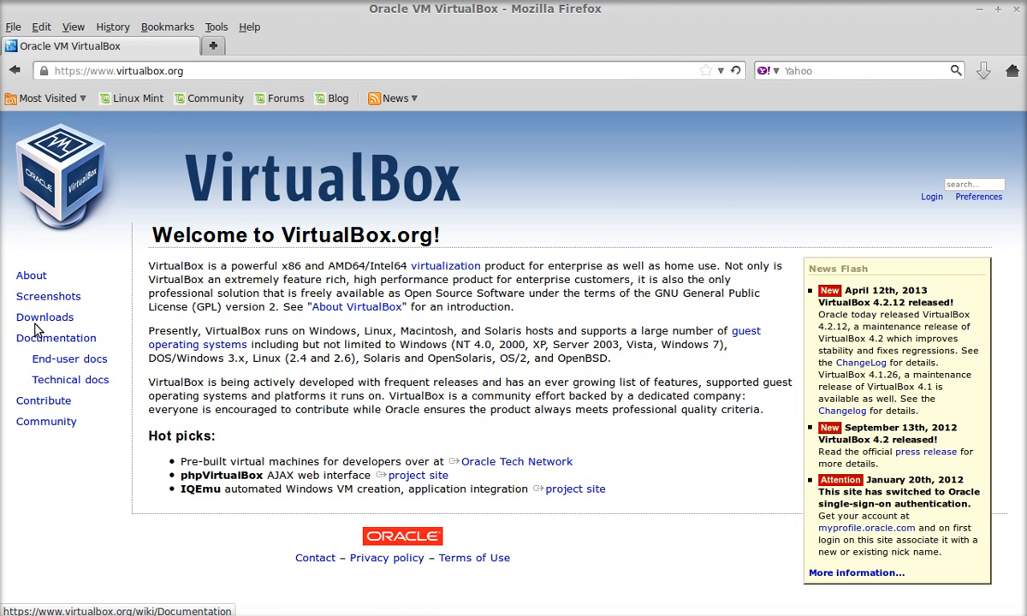
Navigate from the sidebar Downloads link to the VirtualBox 4.2.12 Linux hosts downloads.
left_click(44, 317)
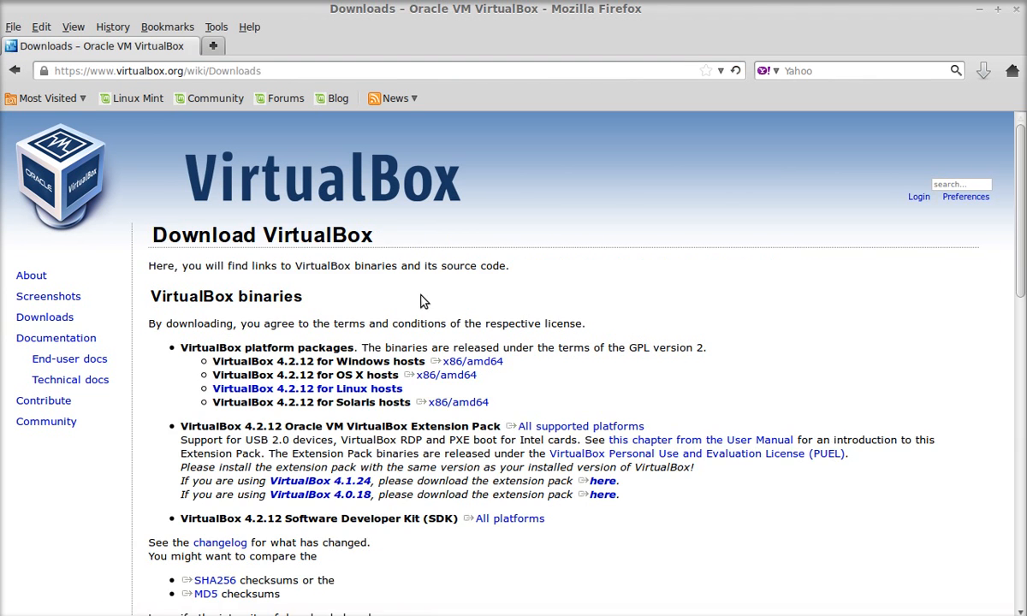
scroll("down", 3)
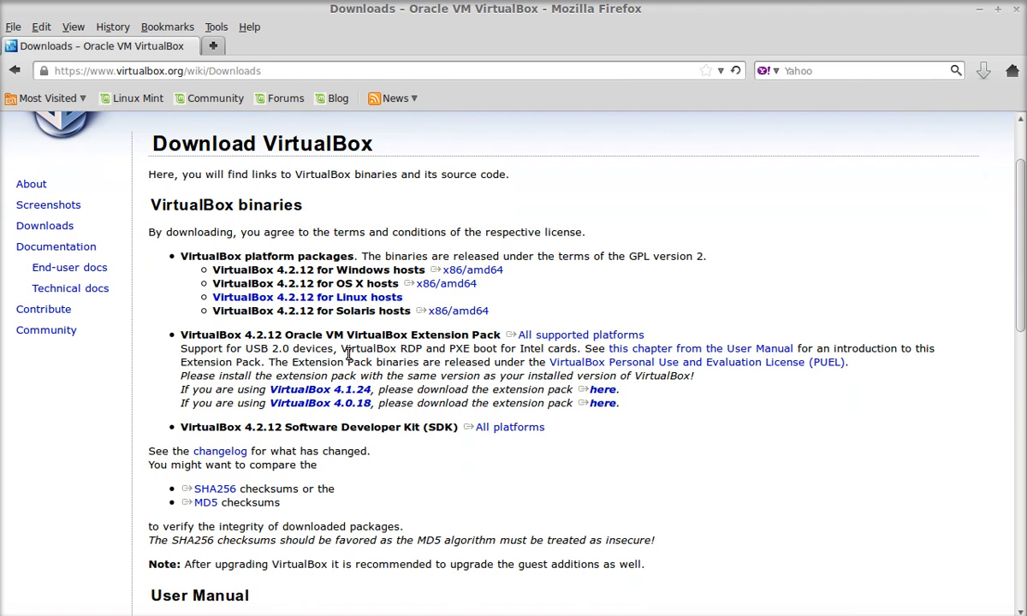
mouse_move(384, 326)
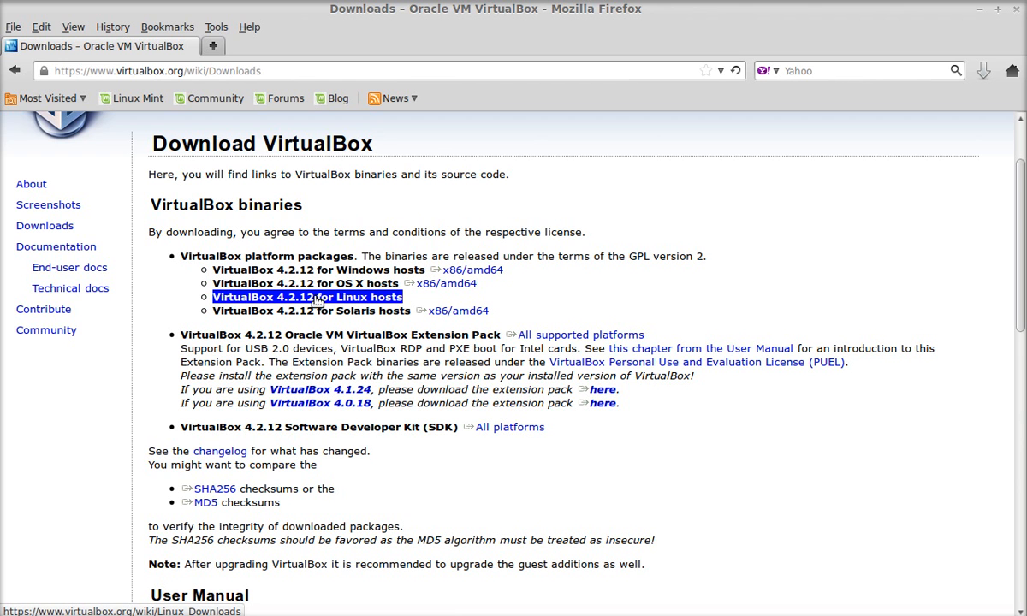
left_click(321, 298)
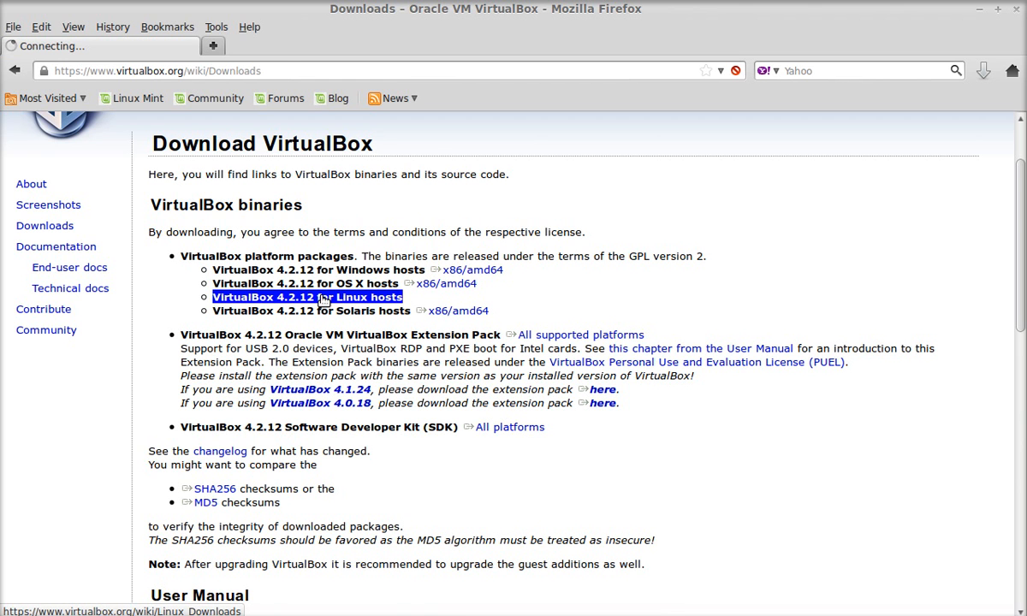
Browse the per-distribution Ubuntu i386/AMD64 package list, then close Firefox.
left_click(307, 298)
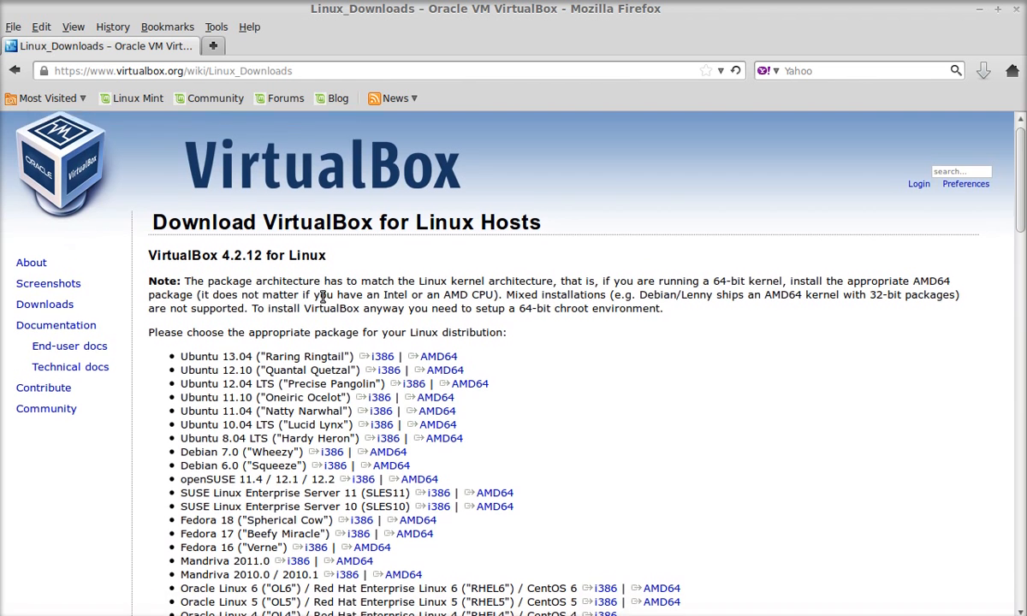
scroll("down", 3)
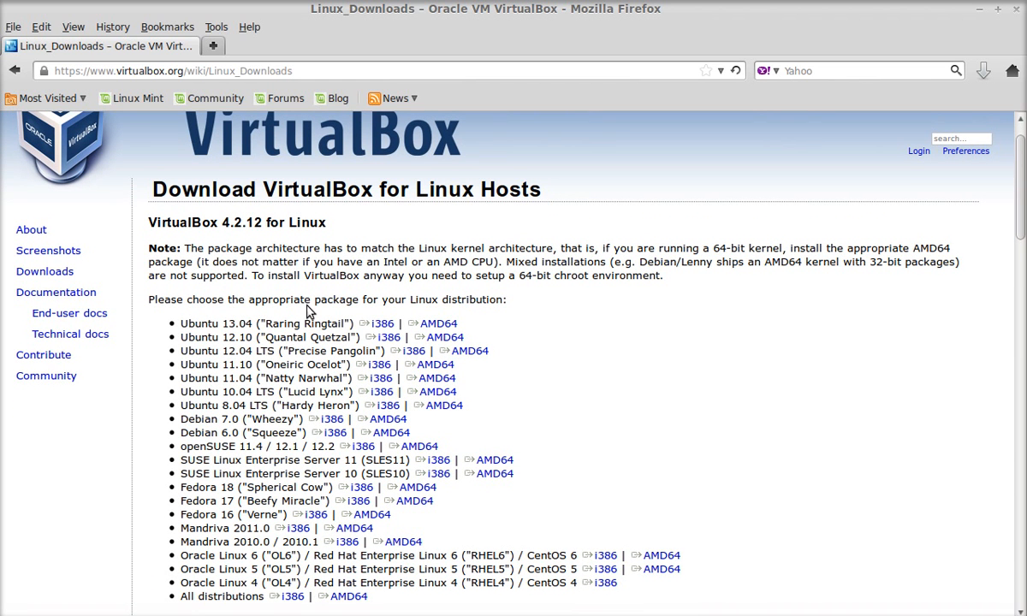
mouse_move(589, 461)
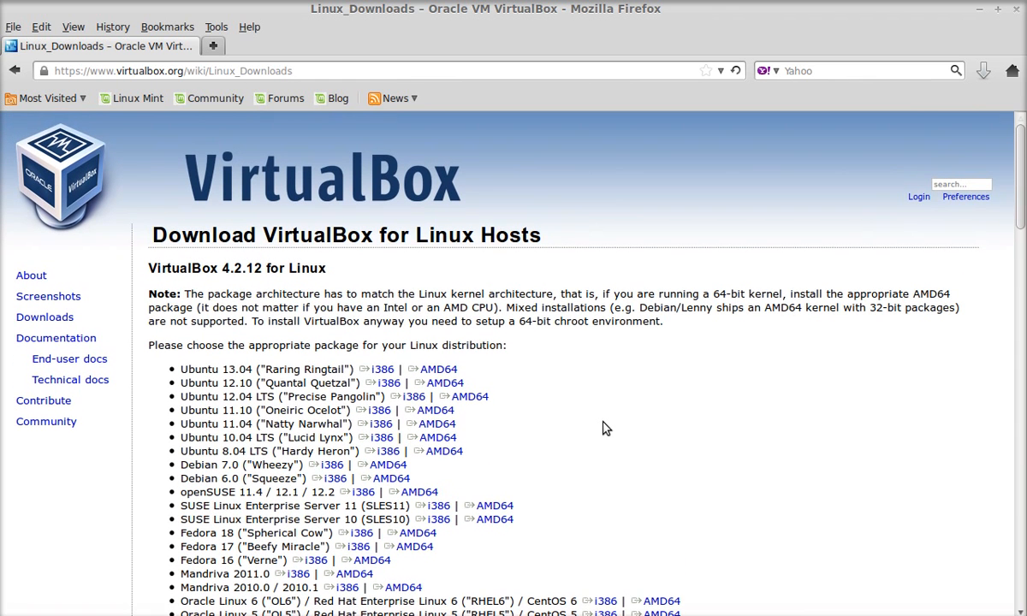
mouse_move(534, 370)
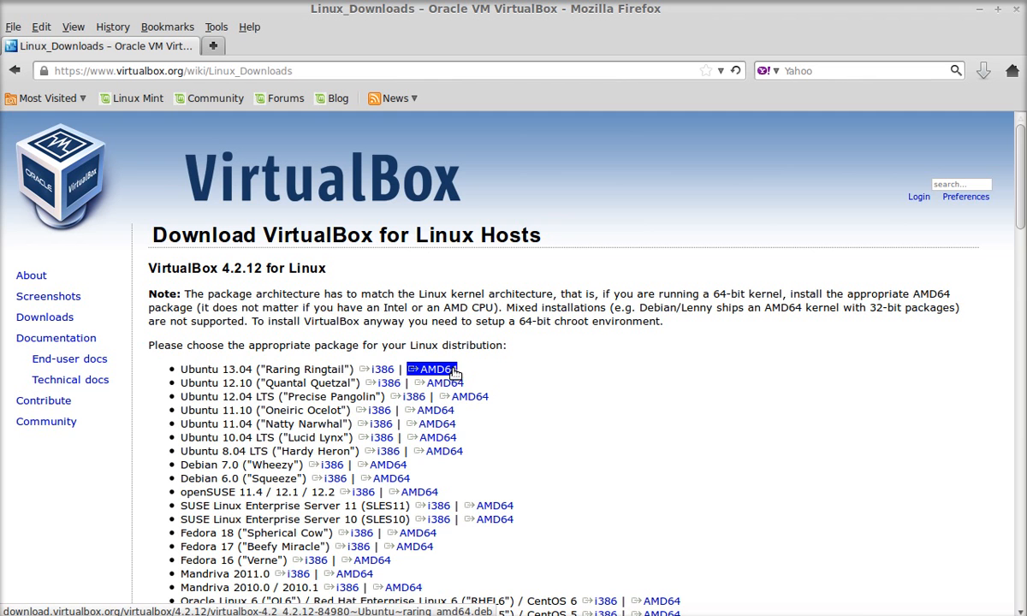
scroll("down", 3)
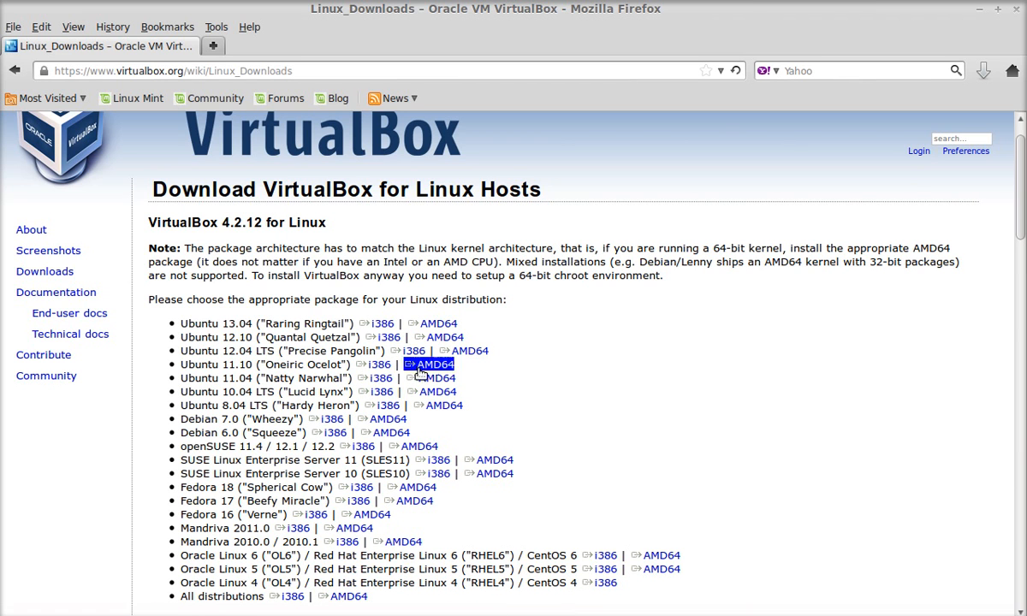
mouse_move(370, 342)
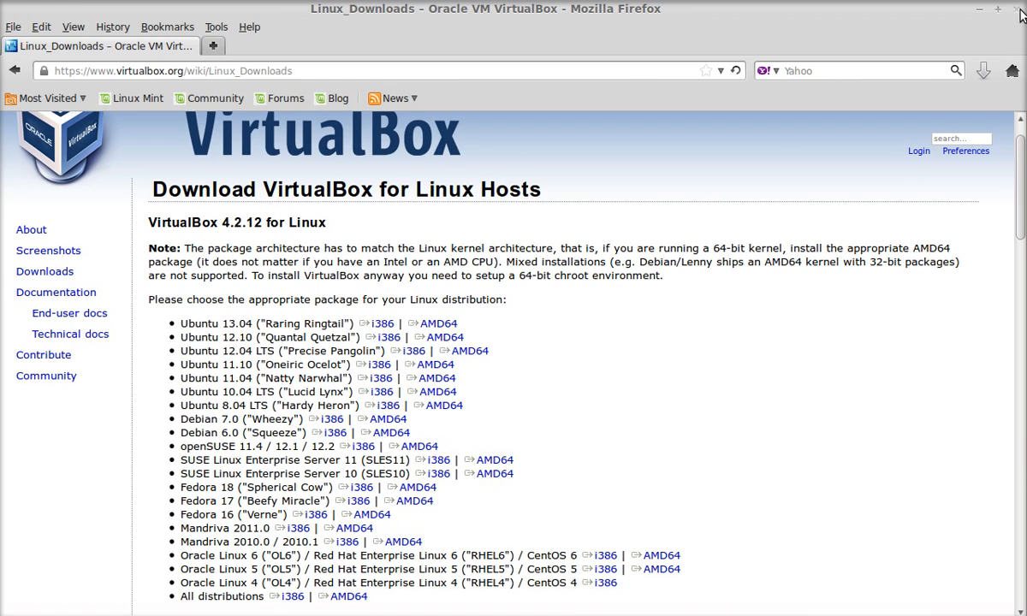
left_click(1016, 10)
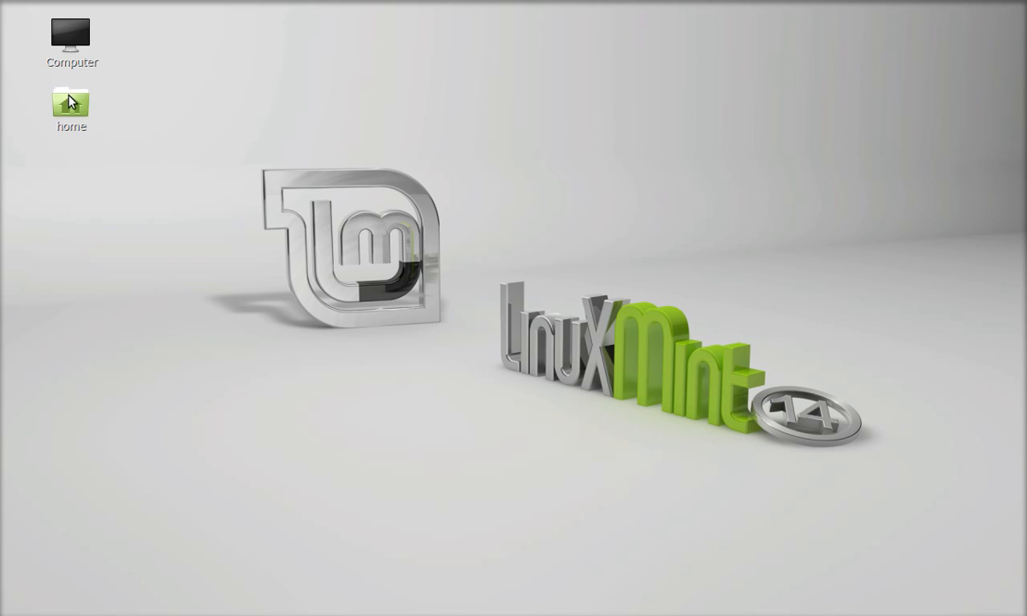
Navigate from the Home folder into Downloads where the VirtualBox .deb lies.
double_click(72, 101)
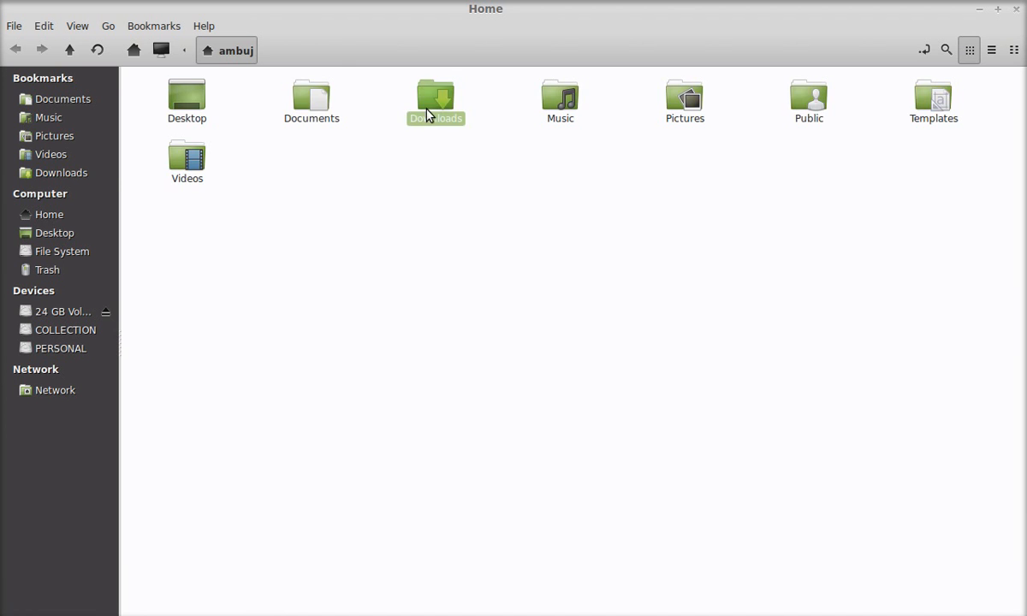
double_click(431, 94)
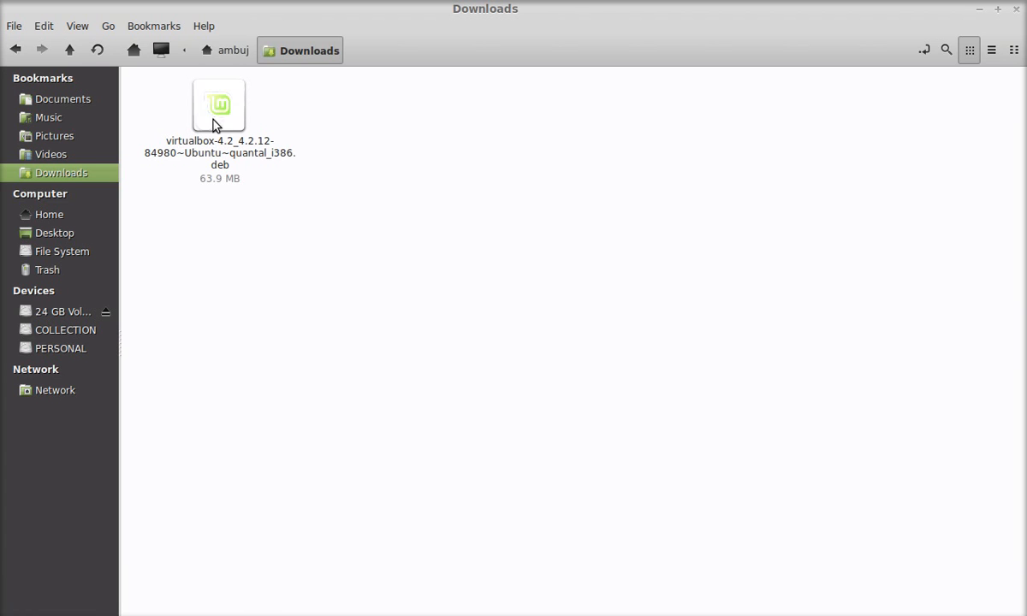
mouse_move(218, 140)
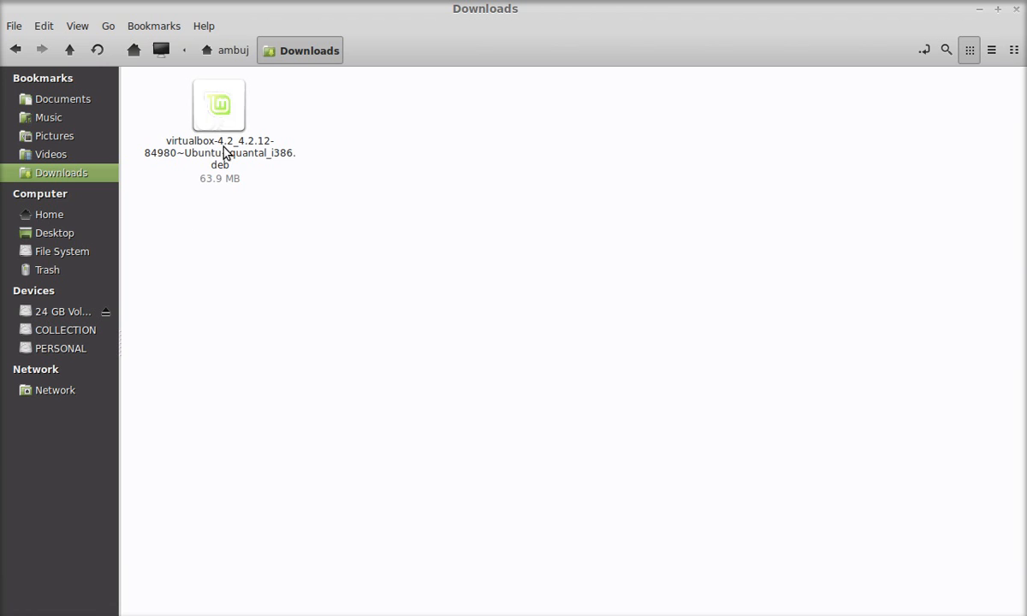
mouse_move(243, 123)
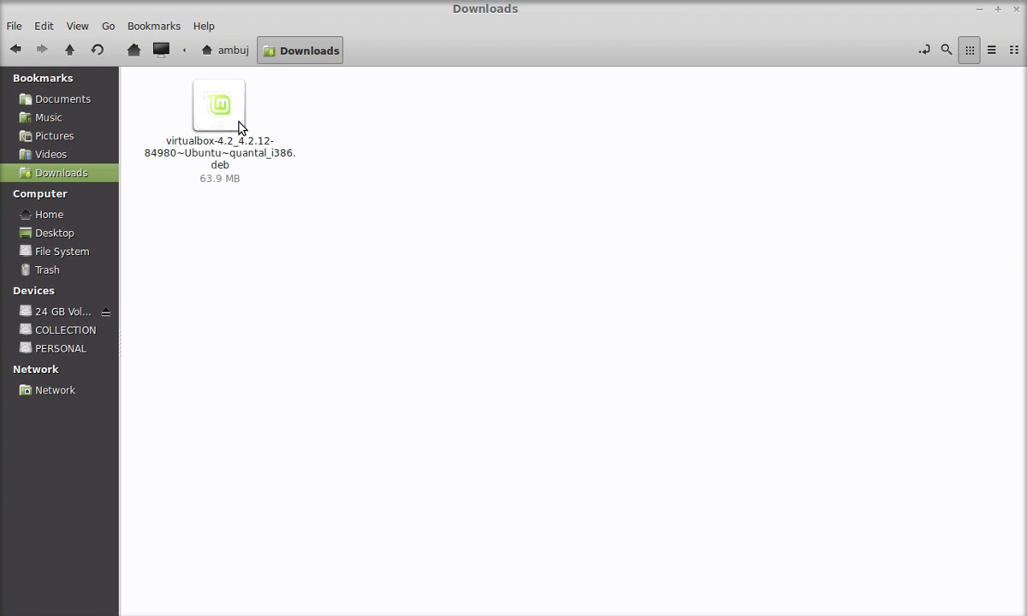
mouse_move(226, 145)
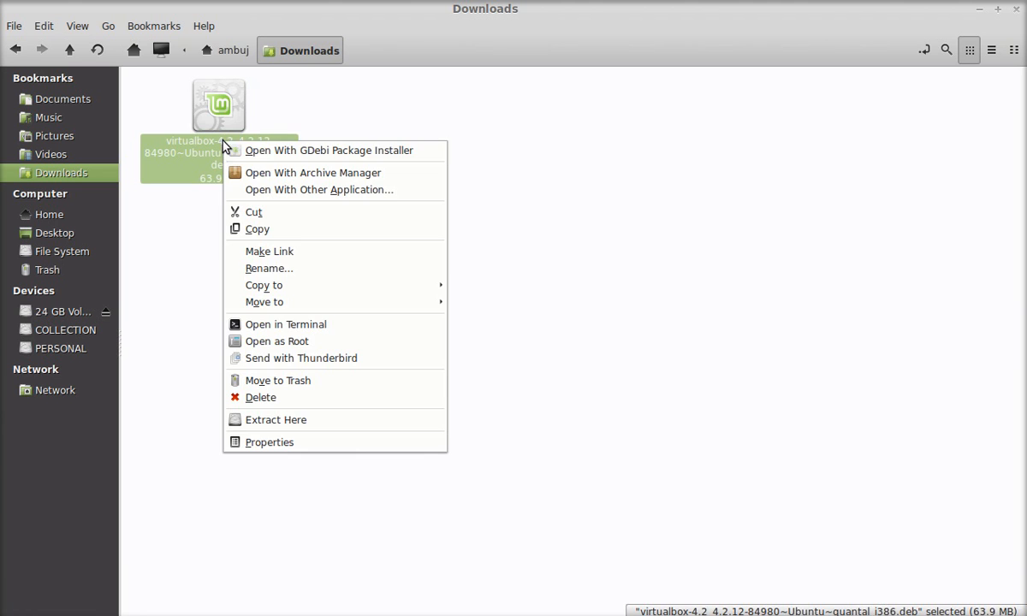
mouse_move(360, 158)
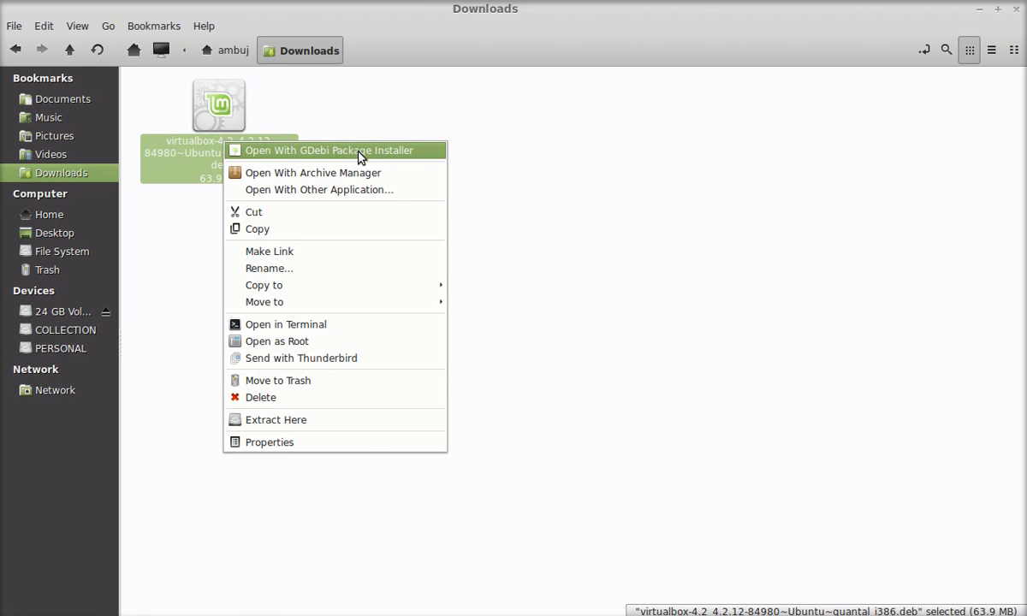
Load the VirtualBox 4.2 .deb into GDebi via 'Open With GDebi Package Installer'.
left_click(332, 151)
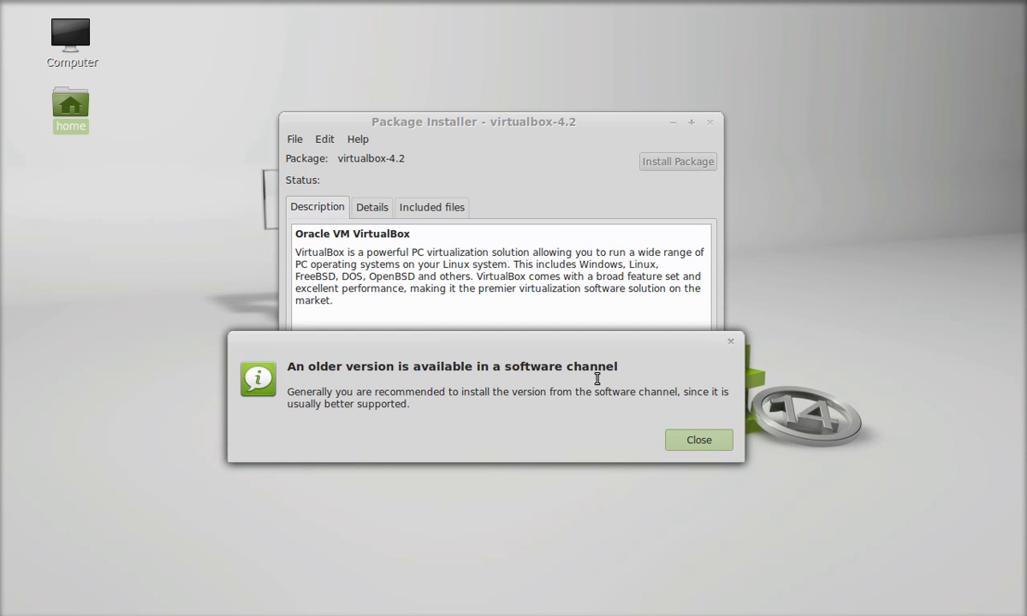
mouse_move(695, 400)
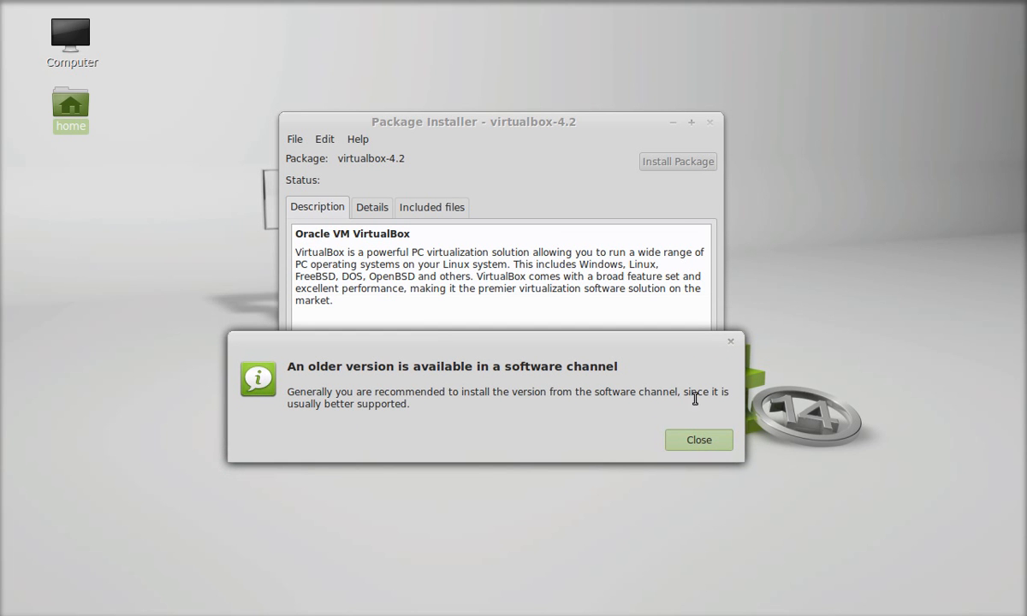
mouse_move(649, 347)
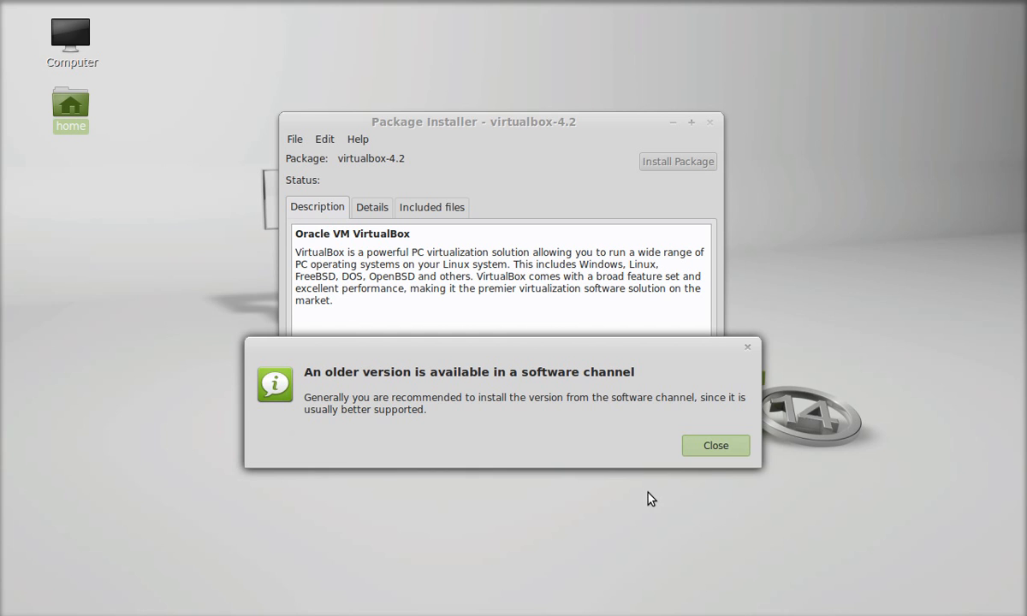
Dismiss the older-version notice and authorise the install with the administrator password.
left_click(716, 445)
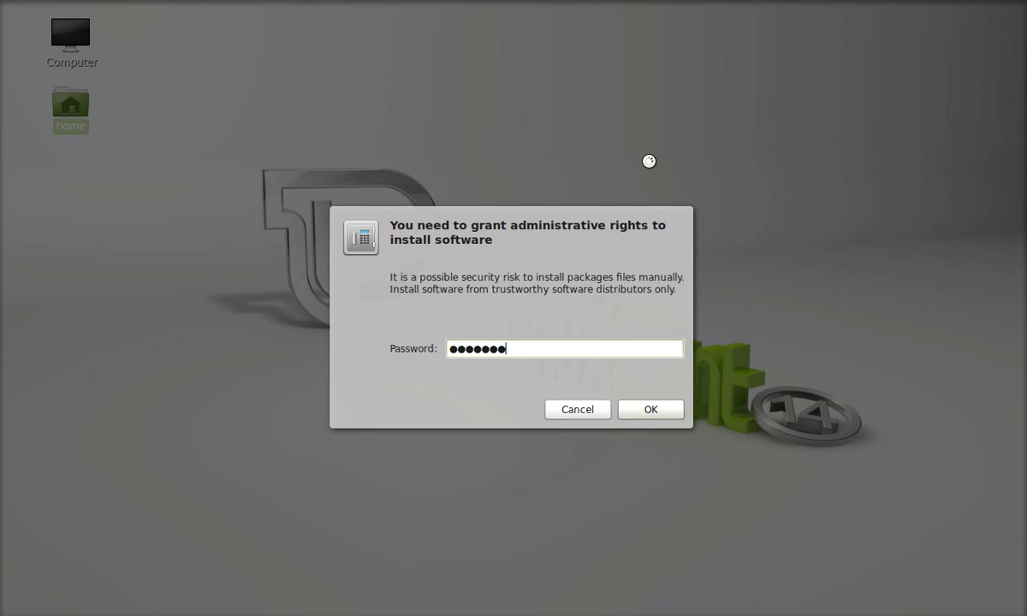
left_click(651, 409)
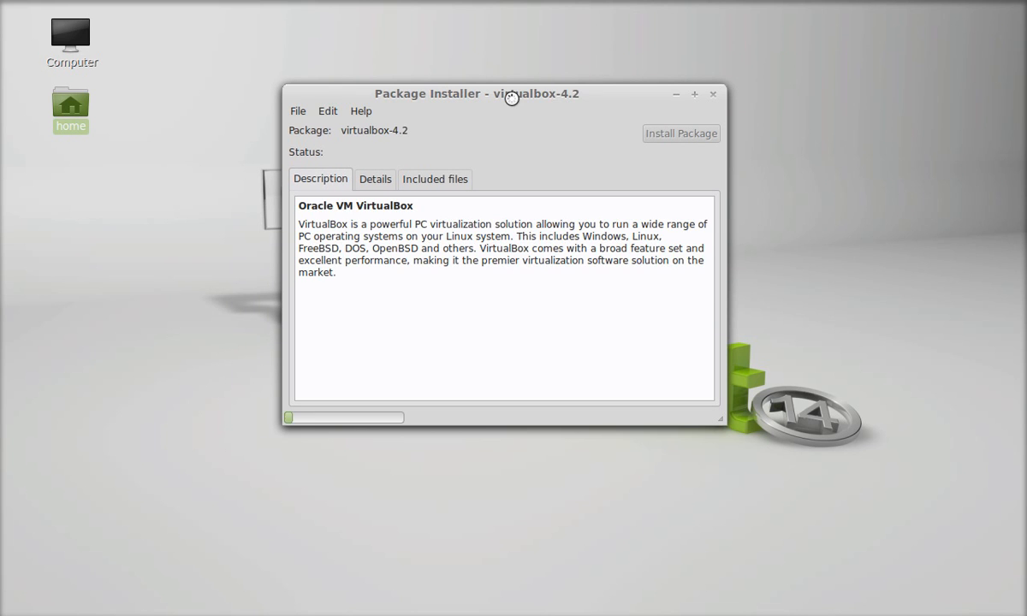
Begin installing the virtualbox-4.2 package with Install Package.
left_click(681, 134)
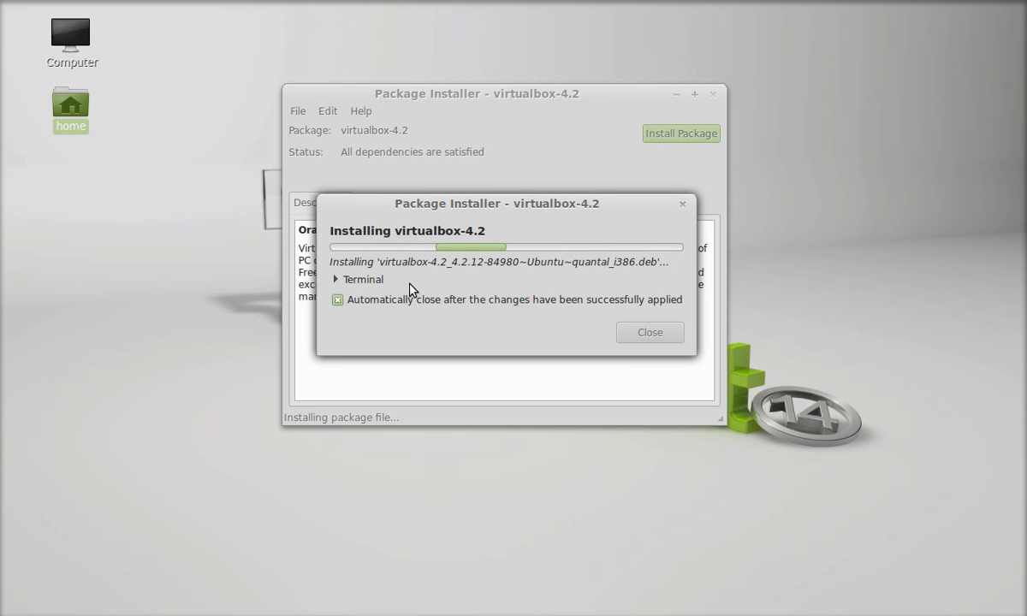
mouse_move(335, 282)
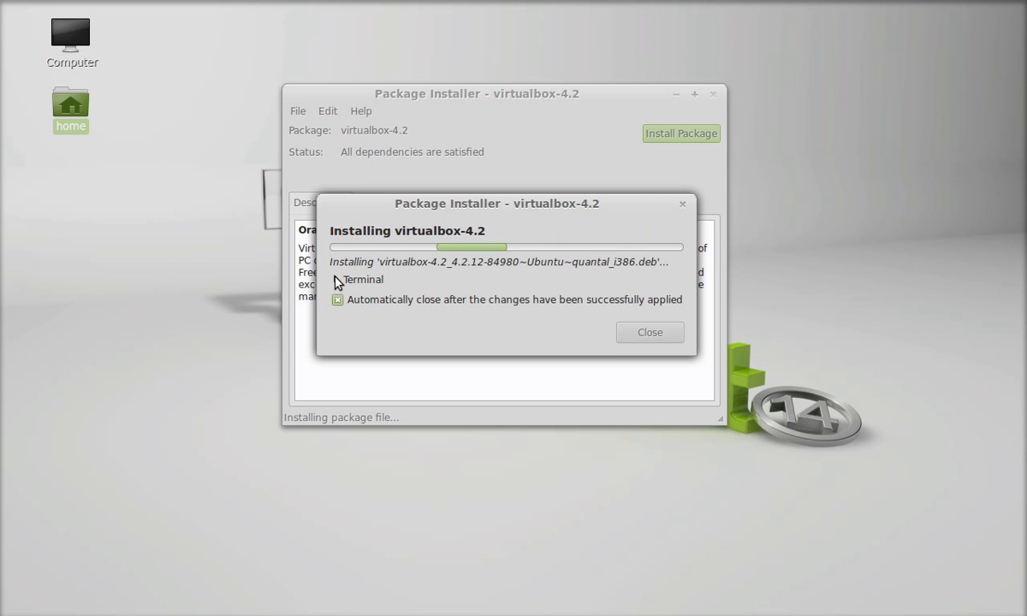
Expand the Terminal section to watch the dpkg output as VirtualBox installs.
left_click(342, 279)
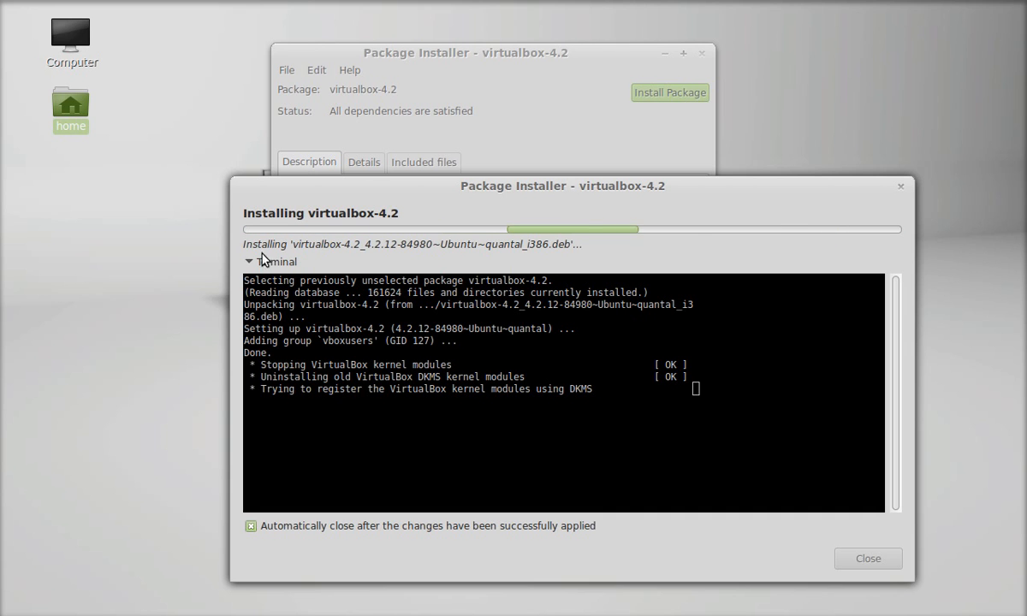
mouse_move(250, 263)
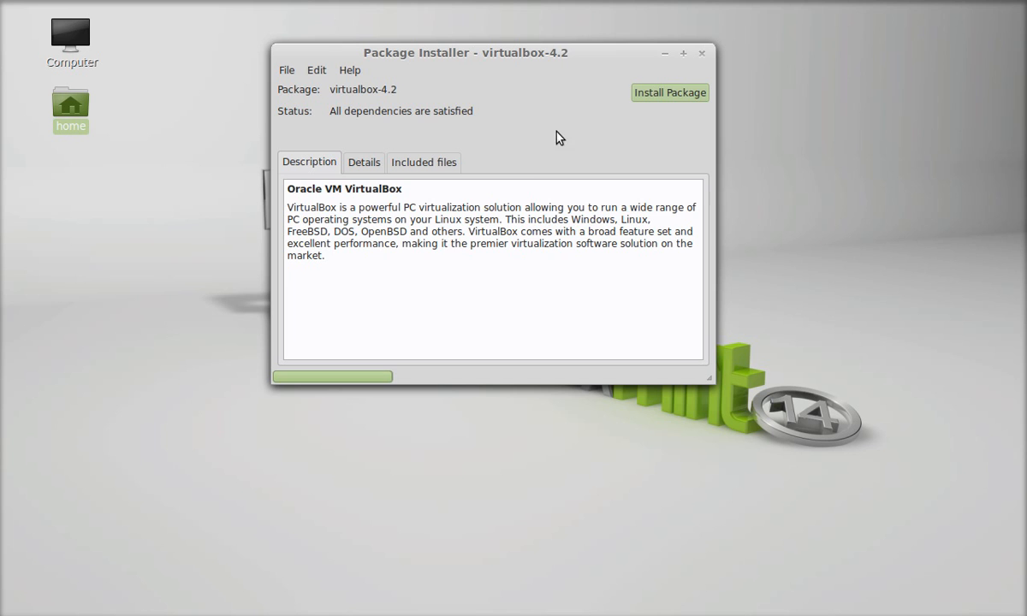
Close GDebi once it reports the same virtualbox-4.2 version already installed.
left_click(669, 92)
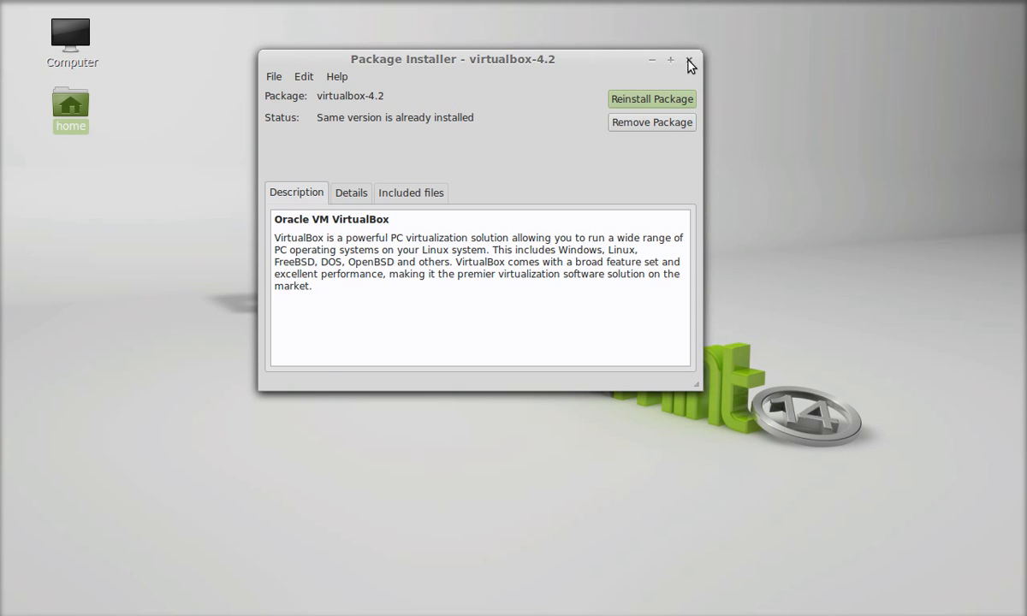
left_click(692, 60)
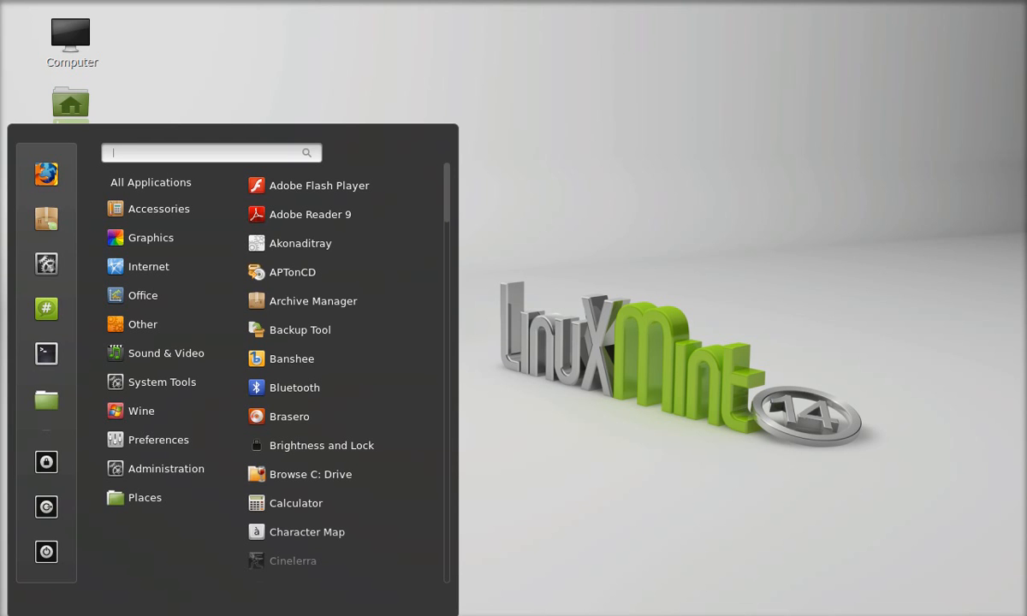
Search 'vir' in the Mint Menu to bring up Oracle VM VirtualBox.
type("vir")
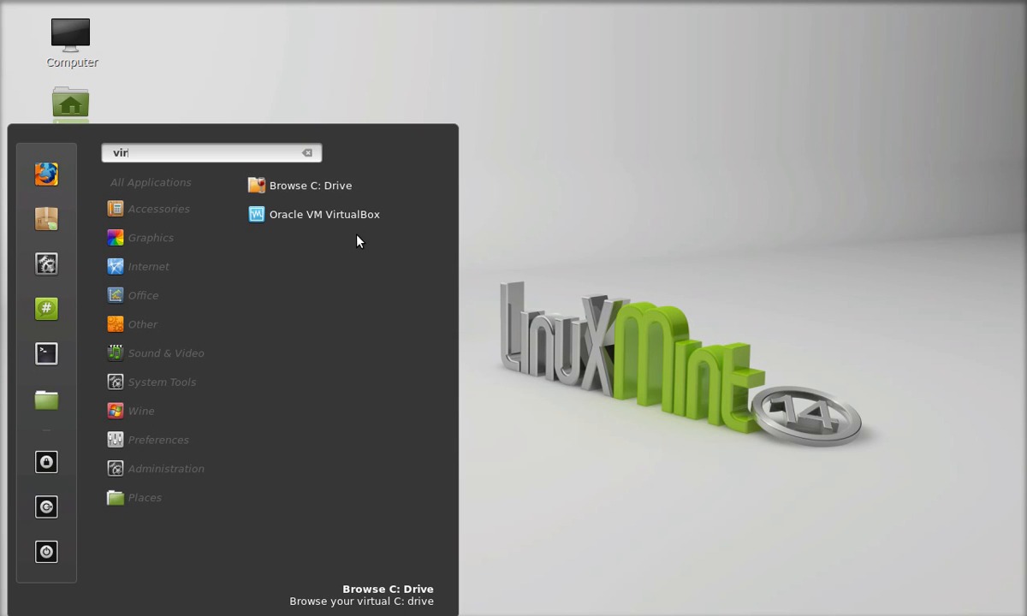
mouse_move(363, 215)
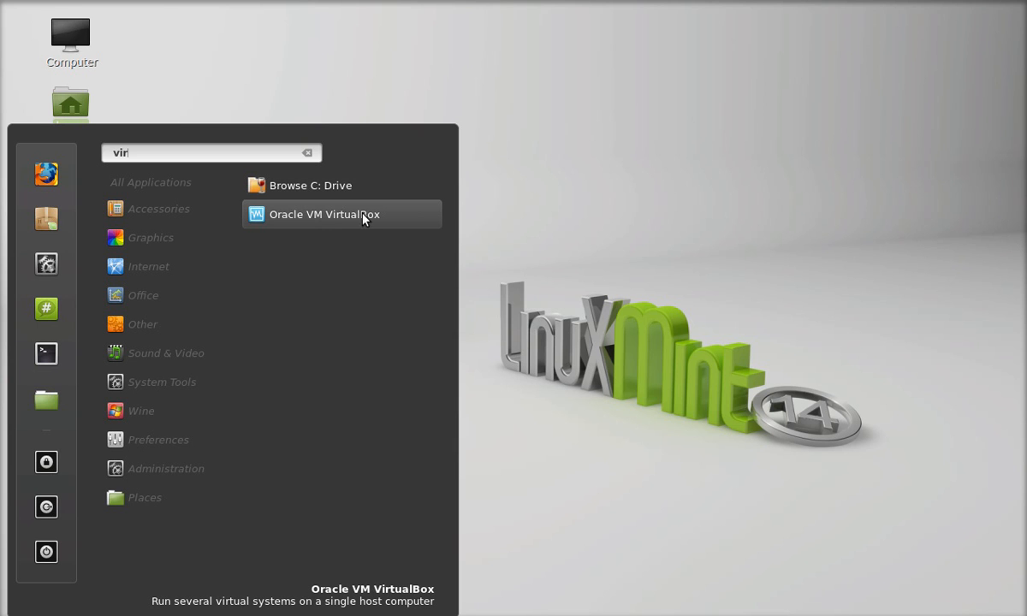
mouse_move(365, 225)
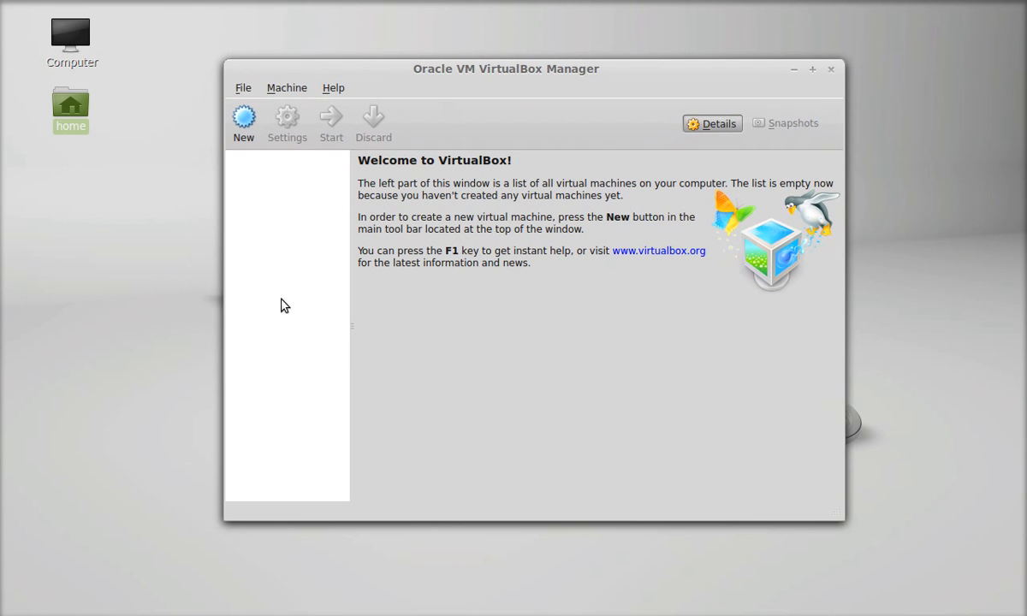
mouse_move(511, 106)
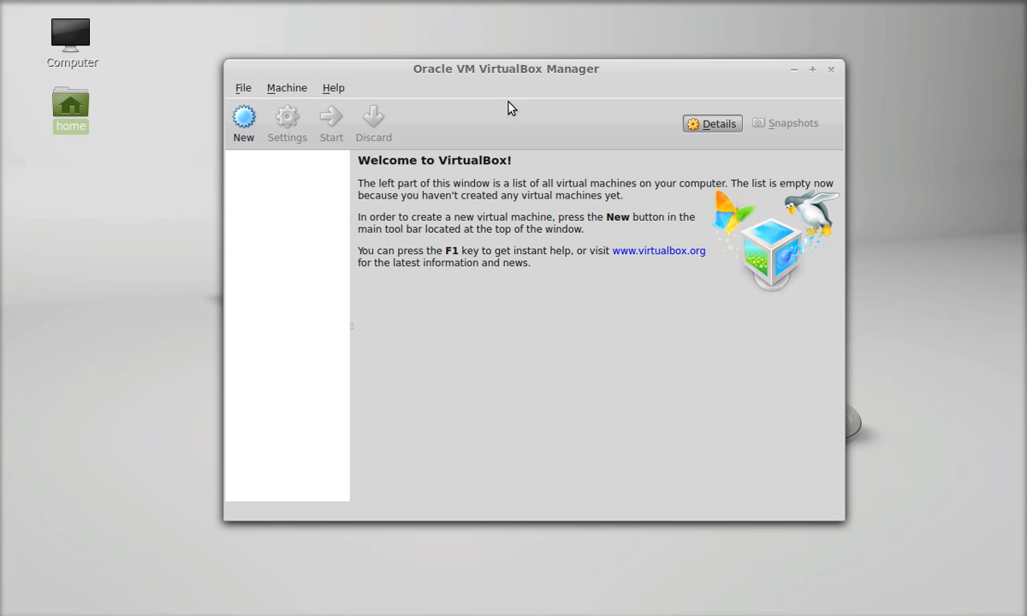
mouse_move(287, 130)
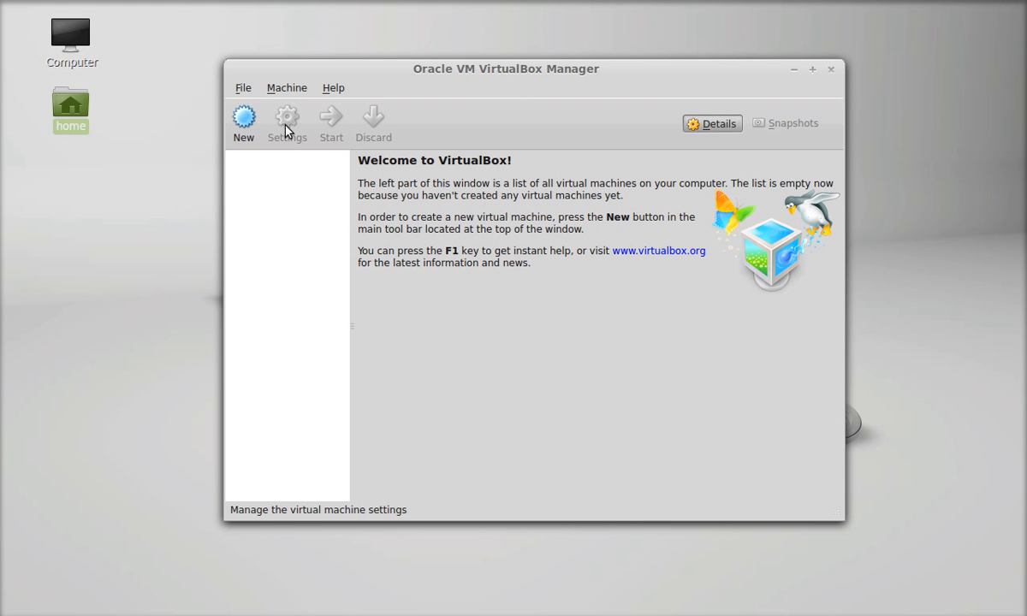
Start the Create Virtual Machine wizard from the New toolbar button.
left_click(243, 119)
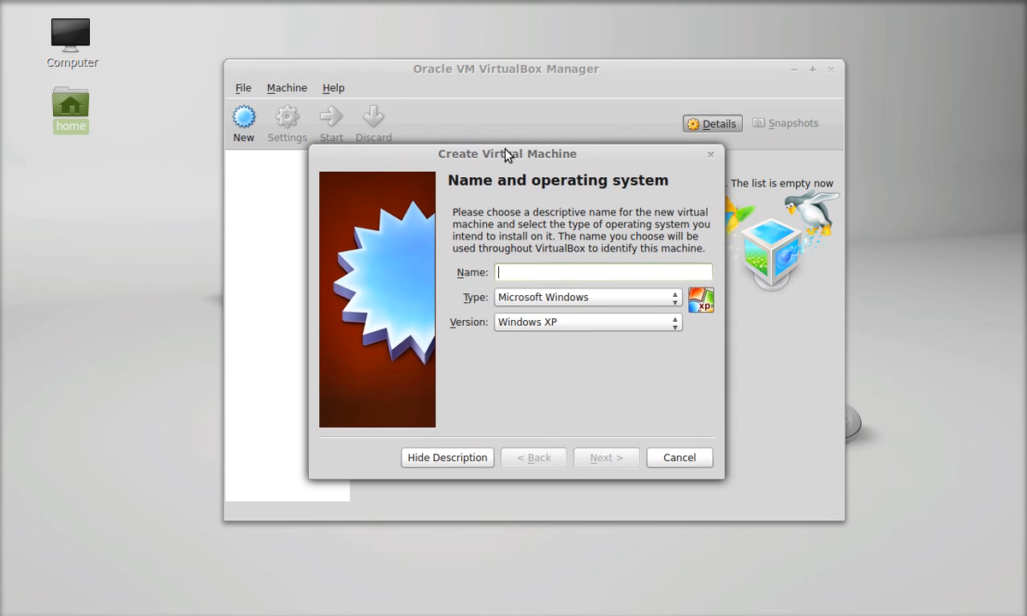
Browse the OS Type and Windows Version lists, keep Microsoft Windows / Windows XP, then cancel the wizard.
left_click(587, 298)
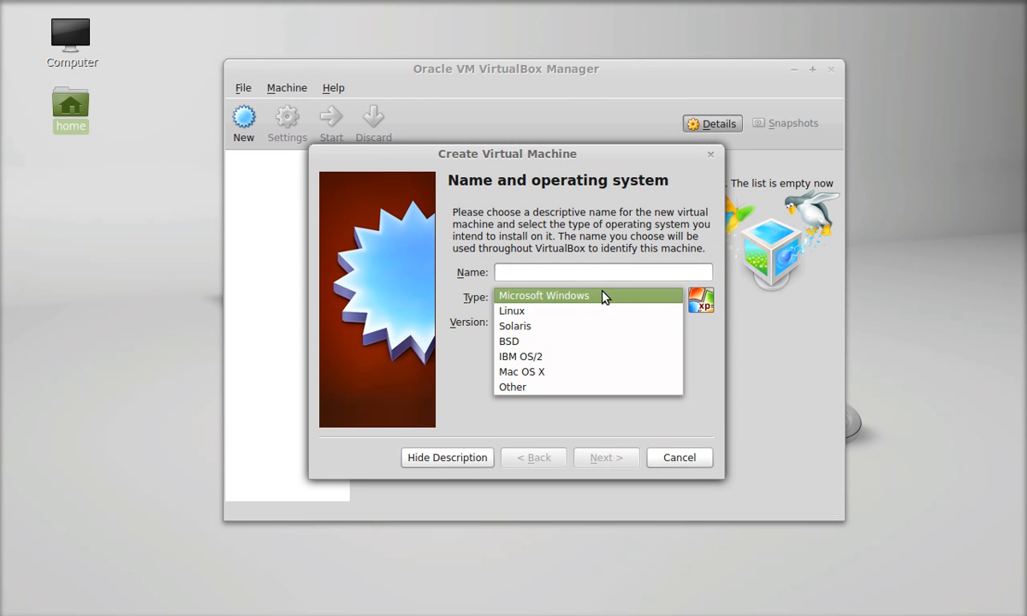
mouse_move(567, 358)
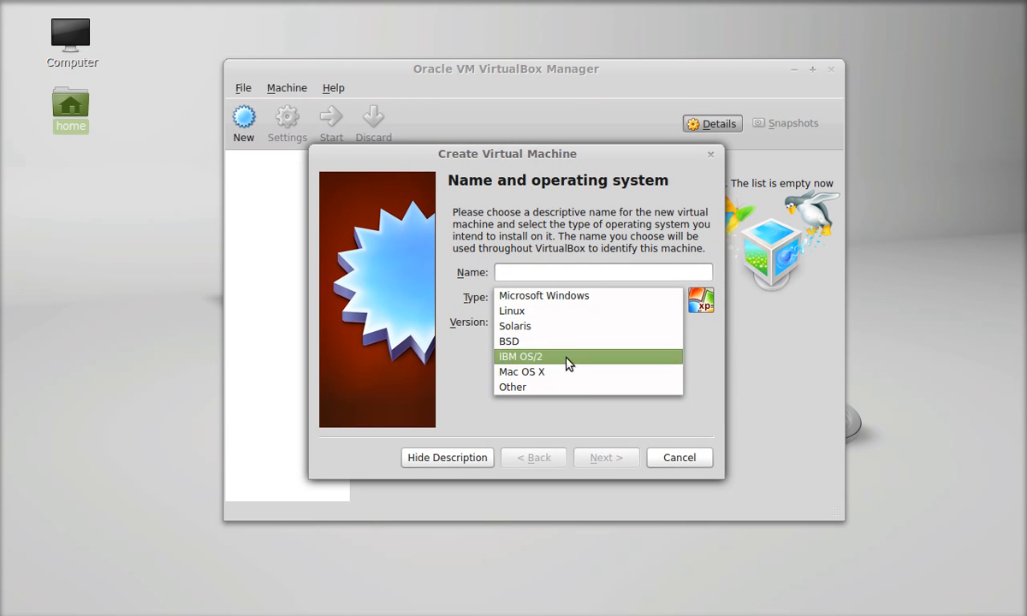
mouse_move(483, 370)
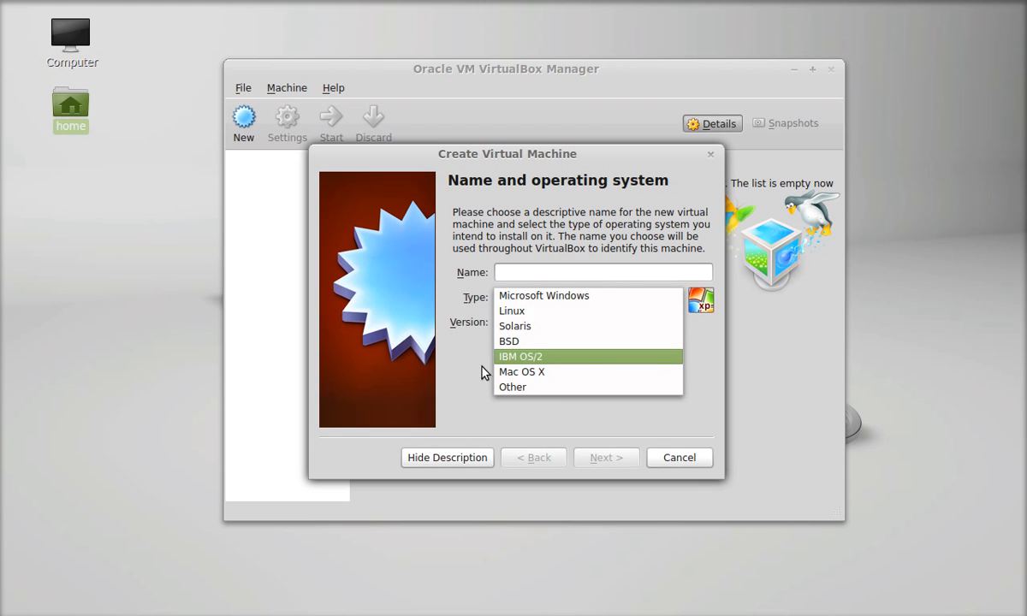
left_click(544, 294)
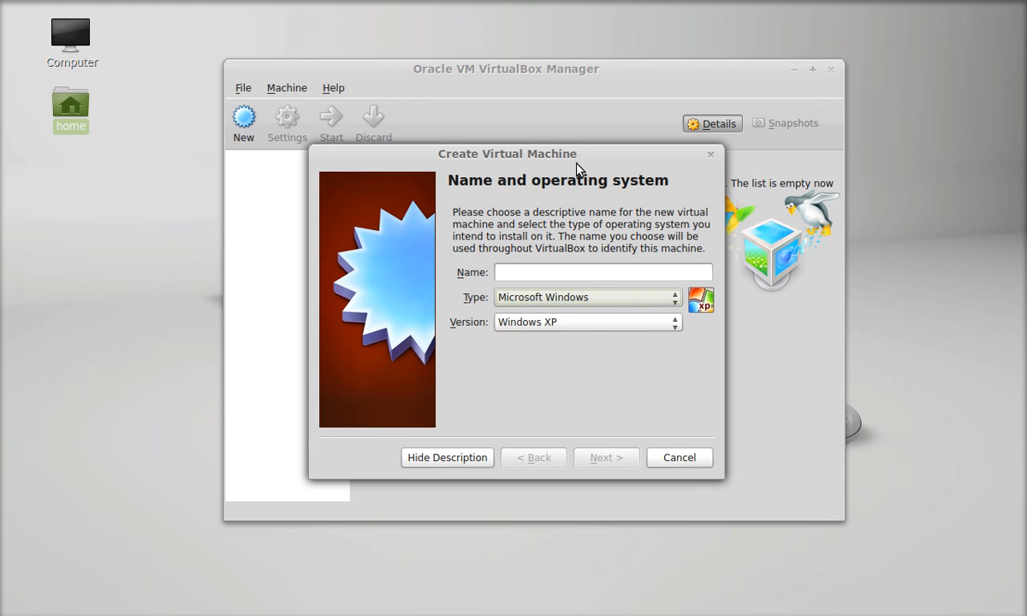
left_click(675, 322)
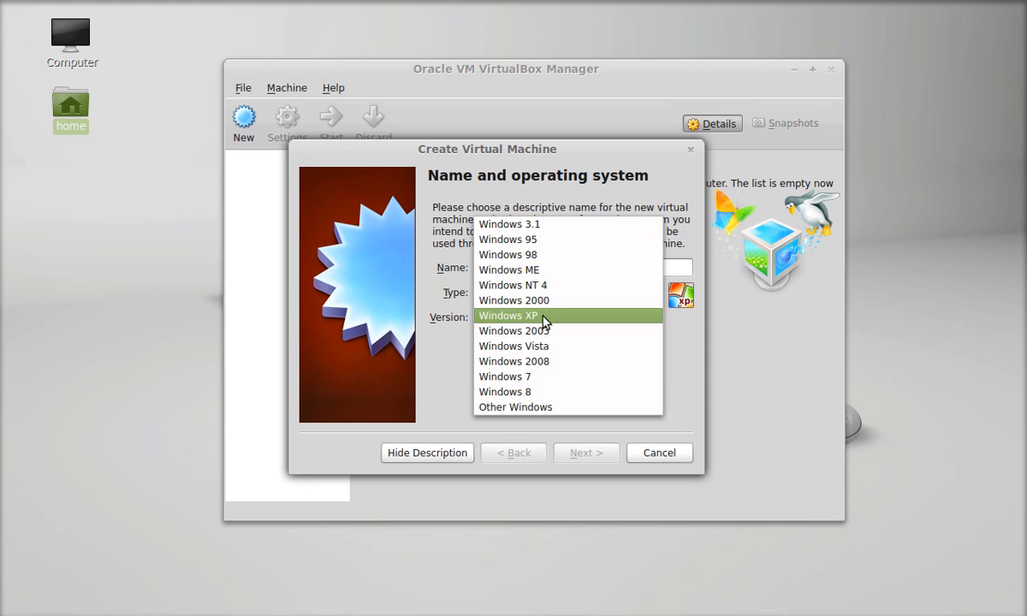
left_click(507, 315)
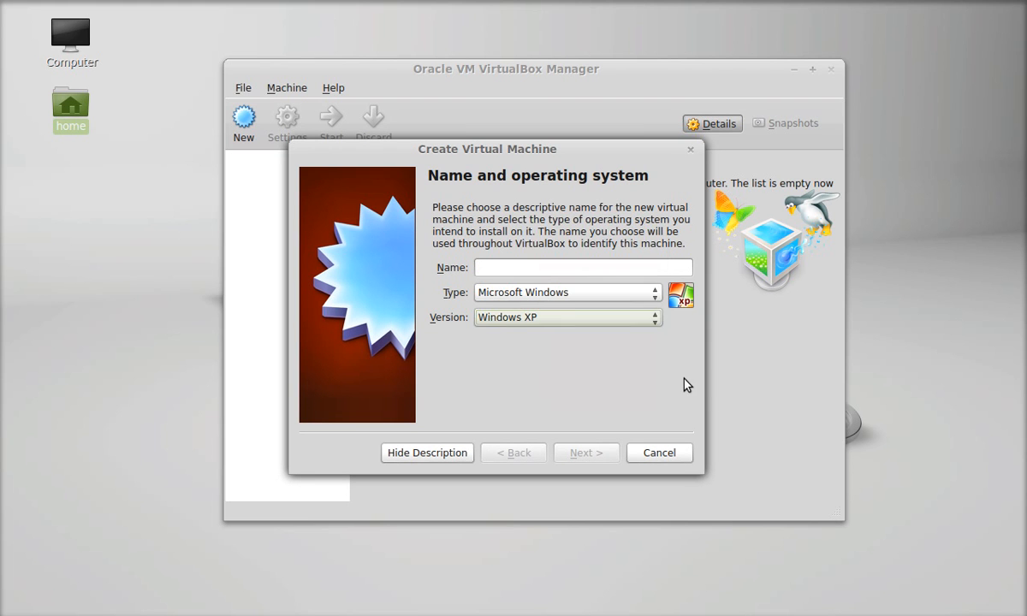
mouse_move(696, 166)
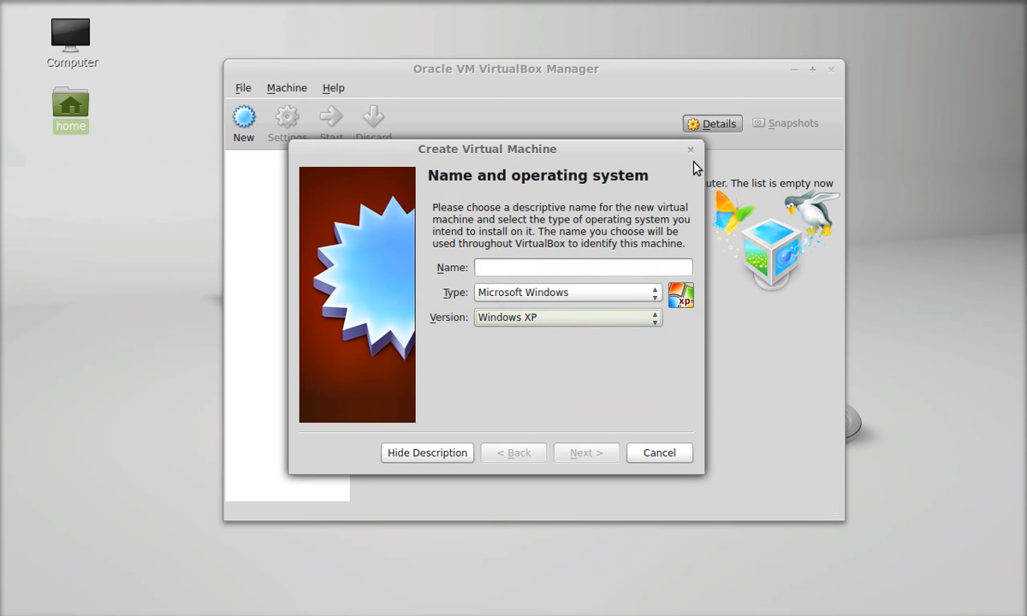
left_click(659, 452)
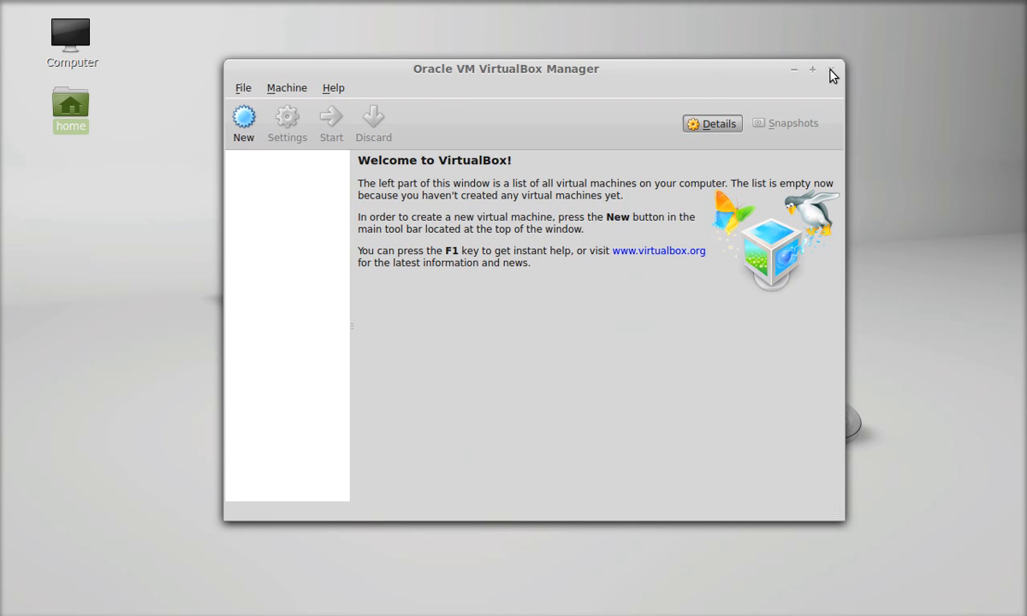
Close the Oracle VM VirtualBox Manager window, returning to the empty desktop.
left_click(832, 68)
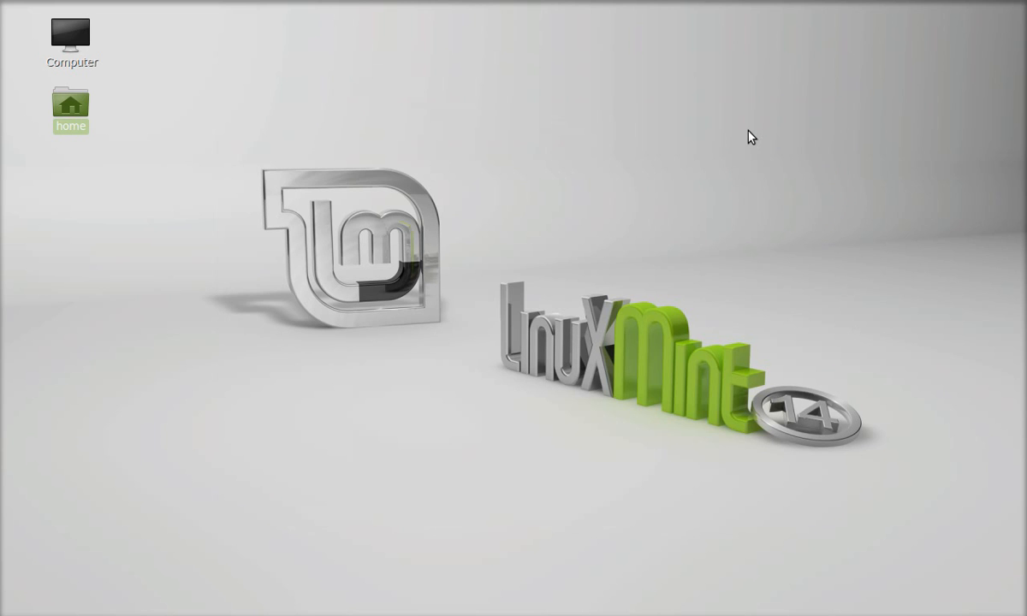
mouse_move(724, 166)
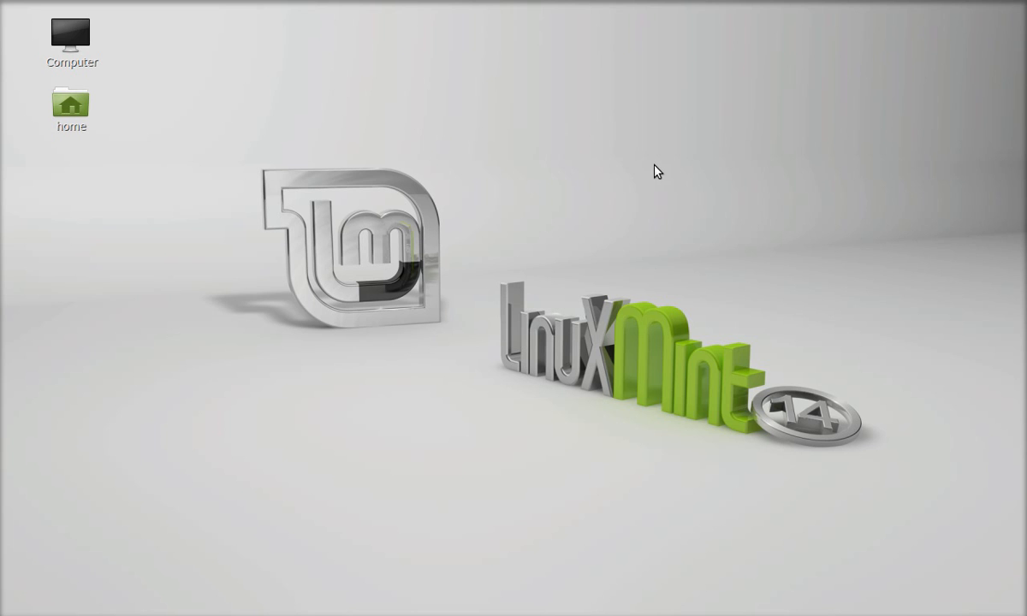
mouse_move(859, 383)
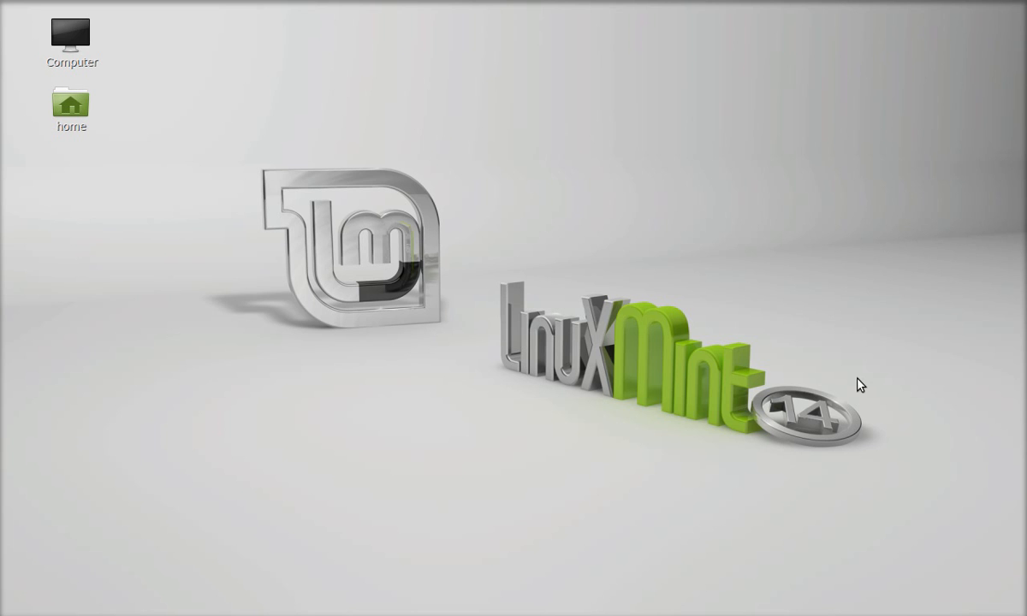